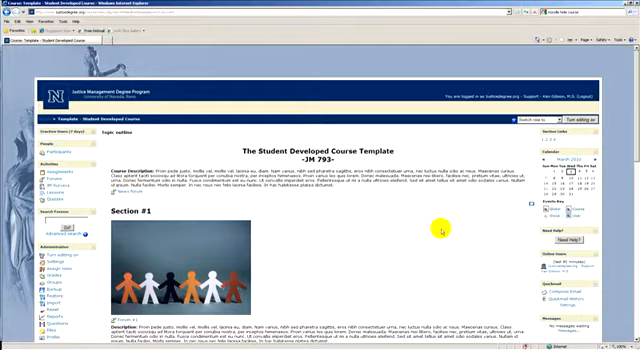
scroll(down, 3)
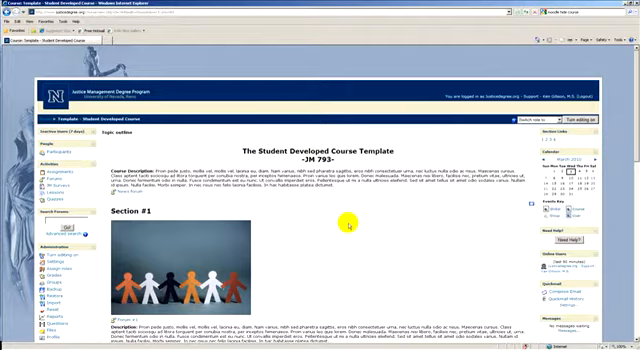
scroll(down, 3)
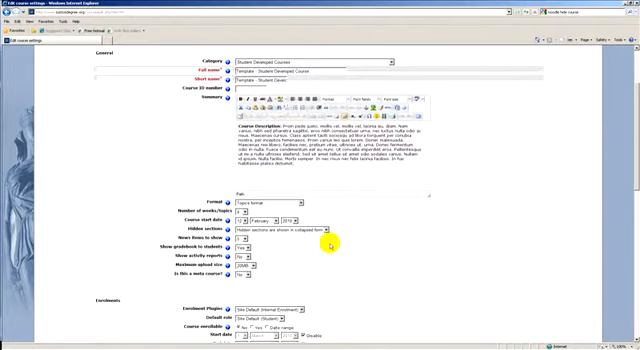
scroll(down, 3)
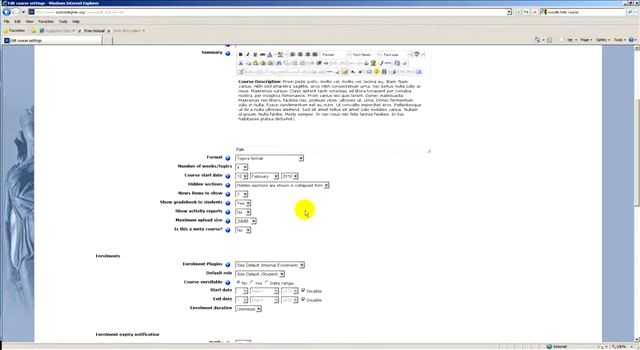
scroll(down, 3)
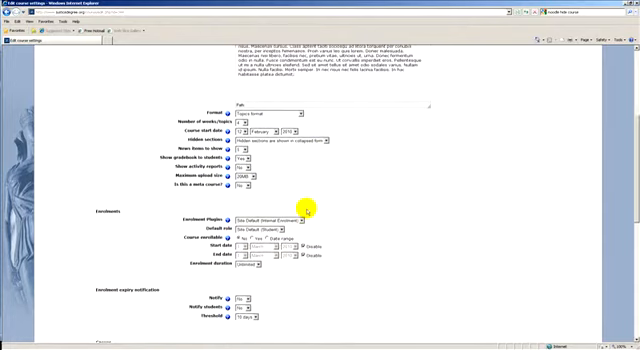
scroll(down, 3)
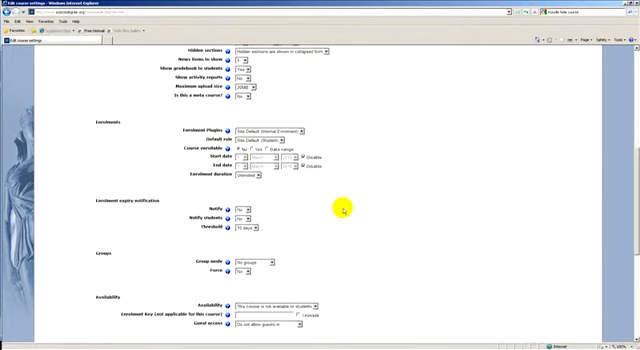
scroll(up, 3)
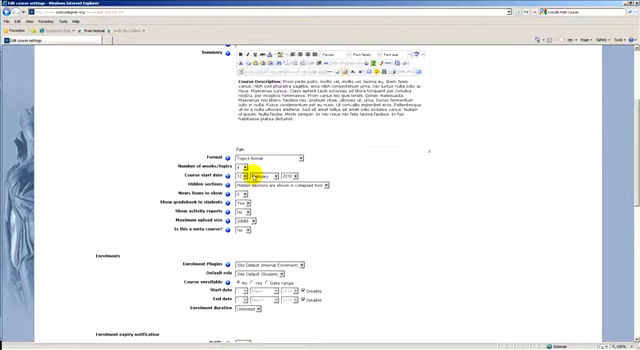
scroll(down, 3)
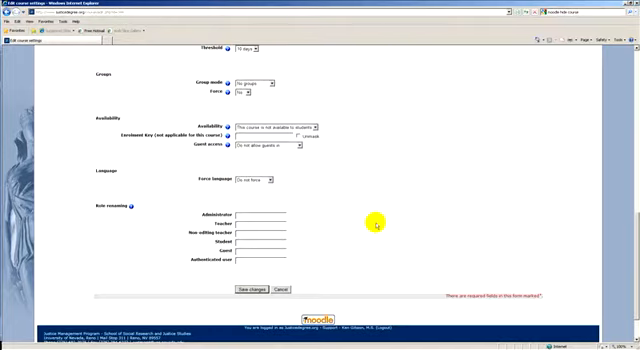
scroll(down, 3)
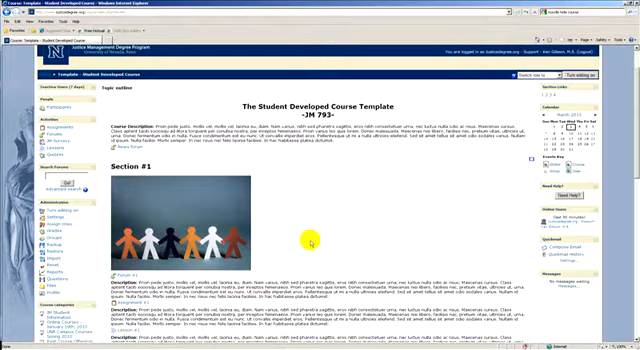
scroll(down, 3)
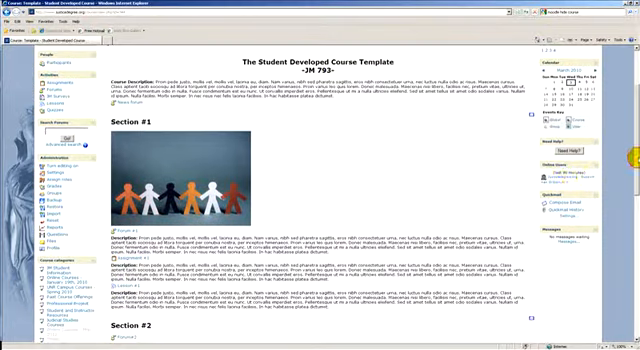
scroll(down, 3)
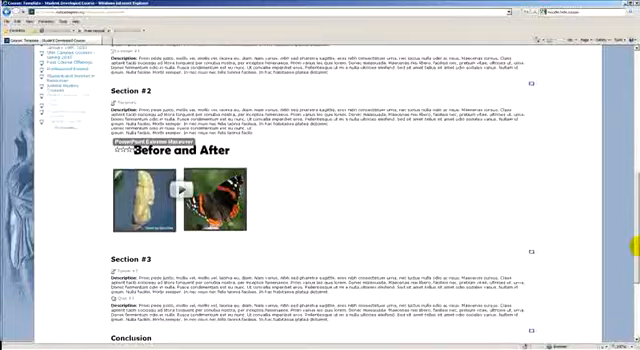
scroll(down, 3)
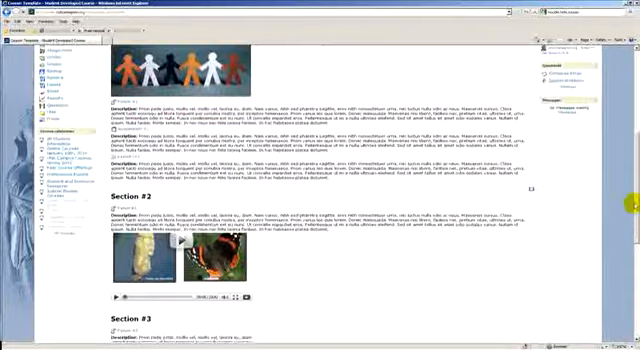
scroll(up, 3)
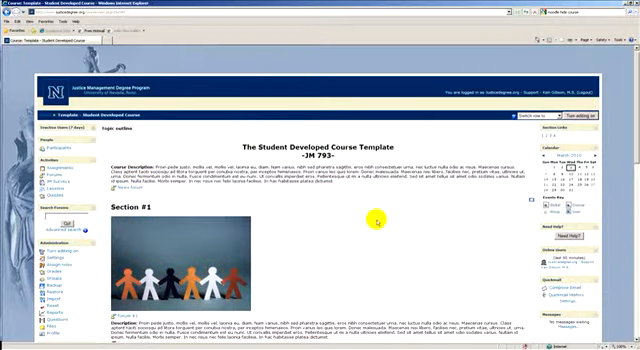
mouse_move(356, 160)
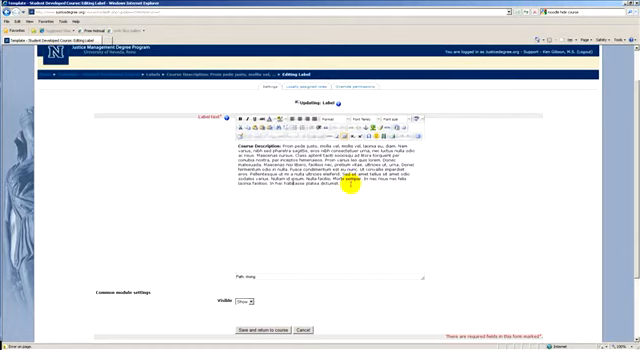
scroll(down, 3)
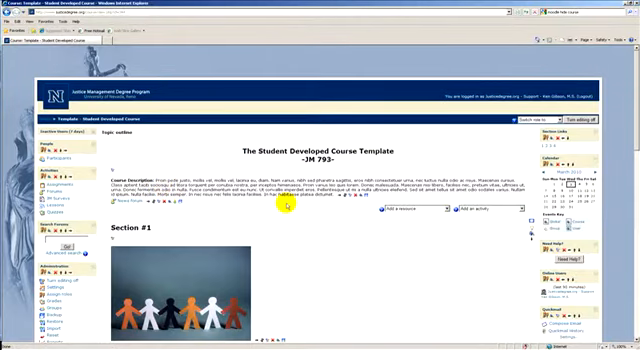
scroll(down, 3)
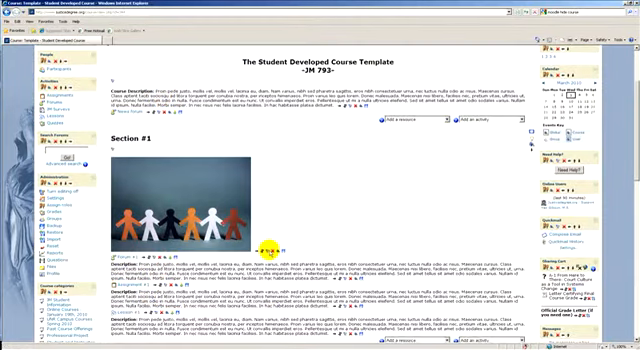
scroll(down, 3)
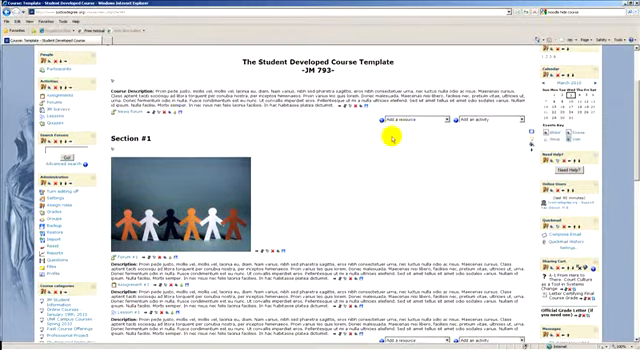
scroll(down, 3)
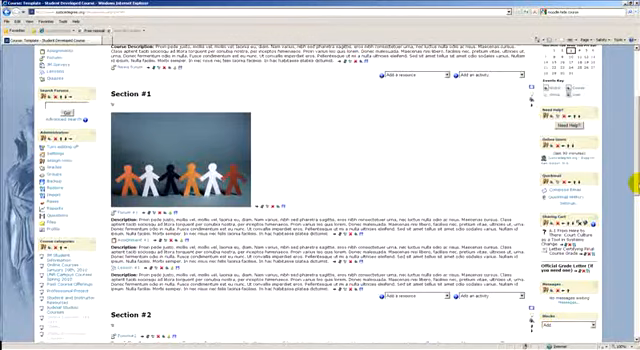
scroll(down, 3)
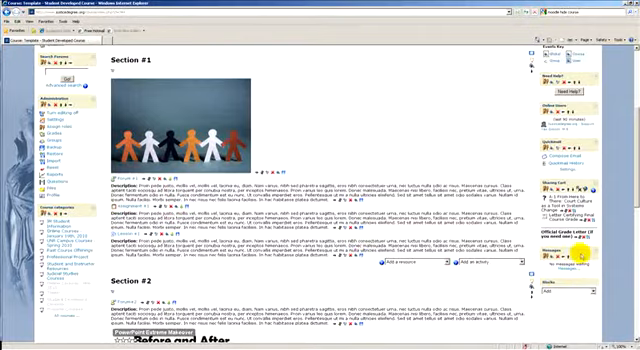
scroll(up, 3)
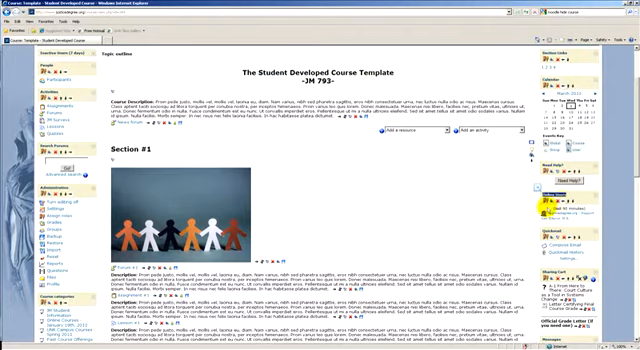
scroll(down, 3)
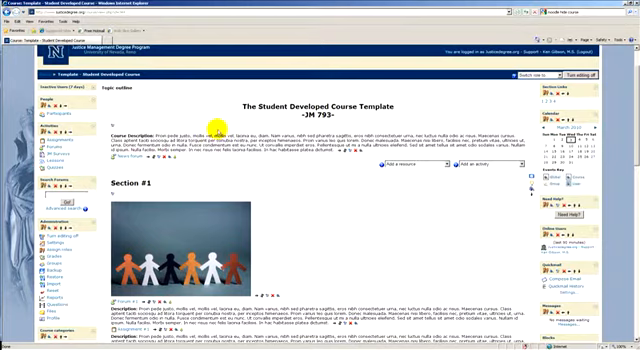
mouse_move(314, 184)
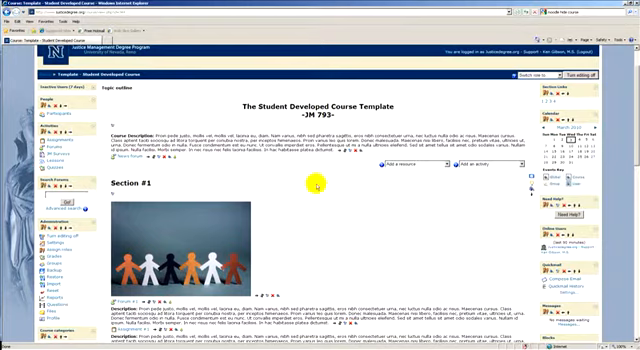